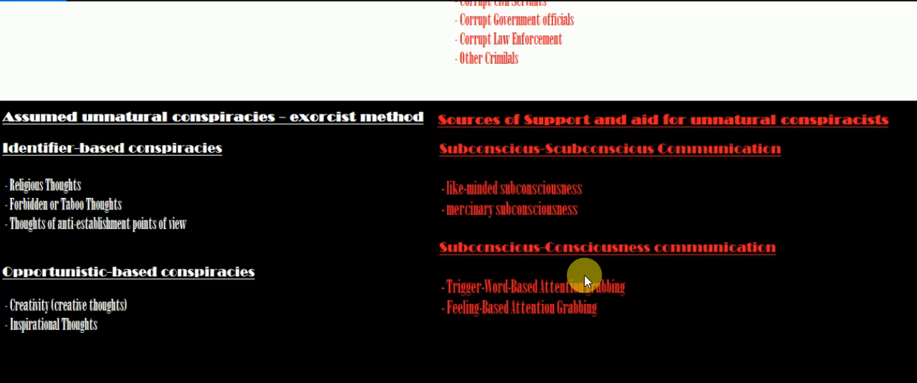
{"action": "mouse_move", "coordinate": [317, 236]}
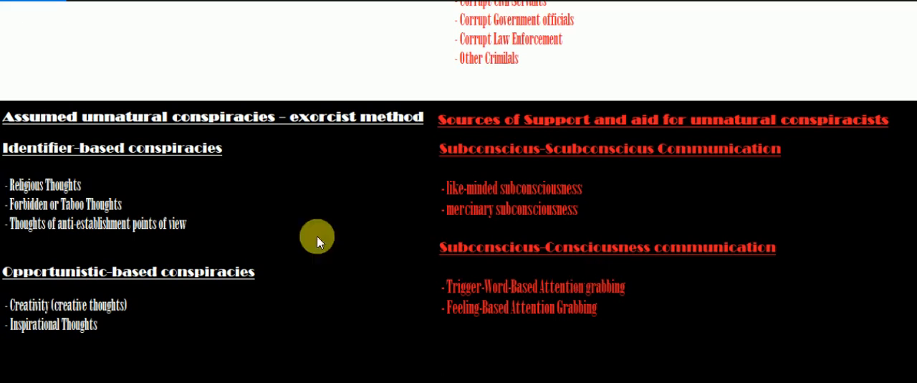
{"action": "mouse_move", "coordinate": [255, 315]}
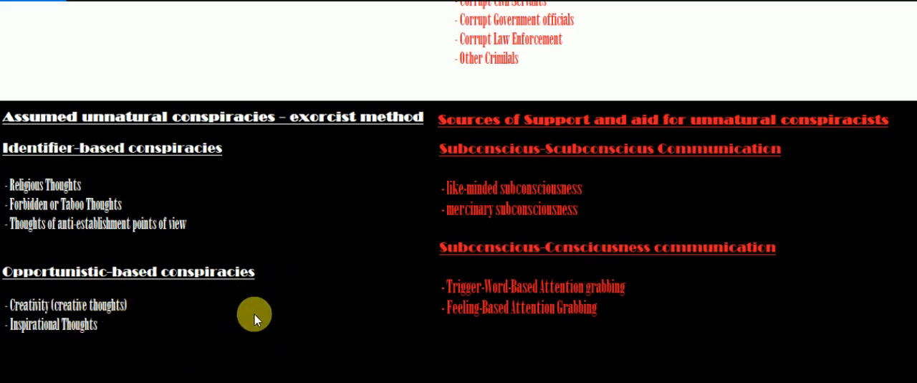
{"action": "mouse_move", "coordinate": [220, 316]}
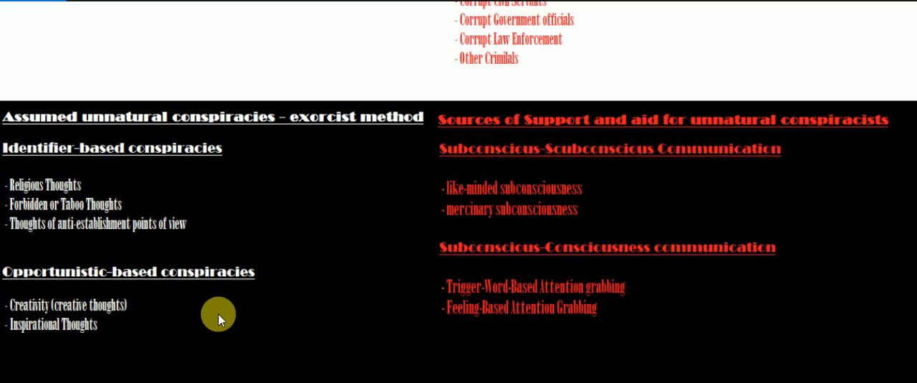
{"action": "mouse_move", "coordinate": [233, 128]}
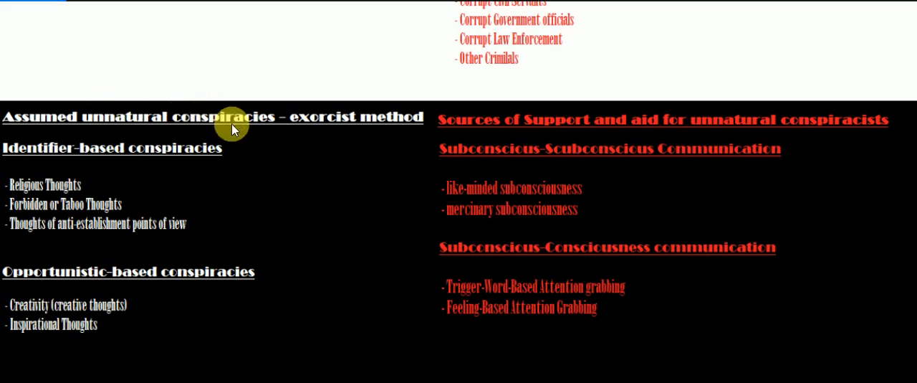
{"action": "mouse_move", "coordinate": [129, 318]}
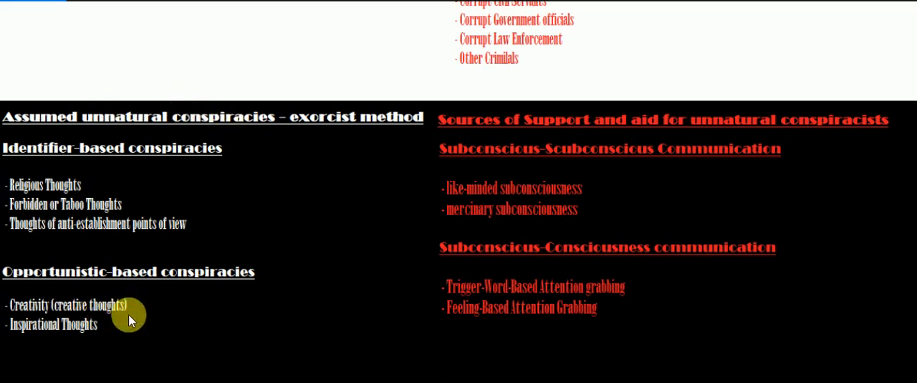
{"action": "mouse_move", "coordinate": [96, 315]}
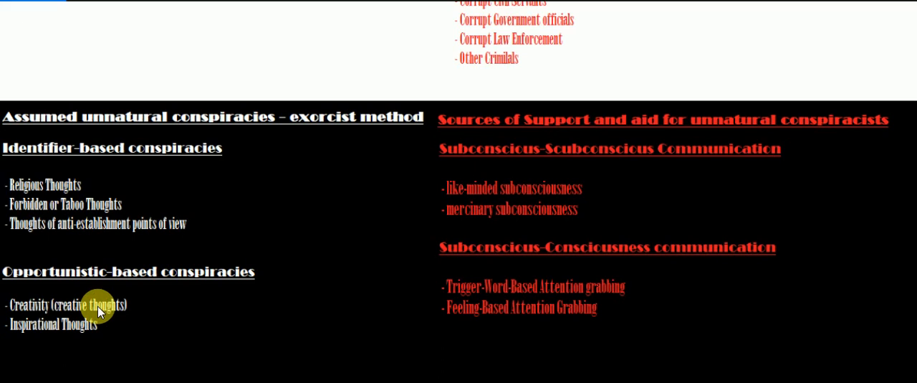
{"action": "mouse_move", "coordinate": [75, 337]}
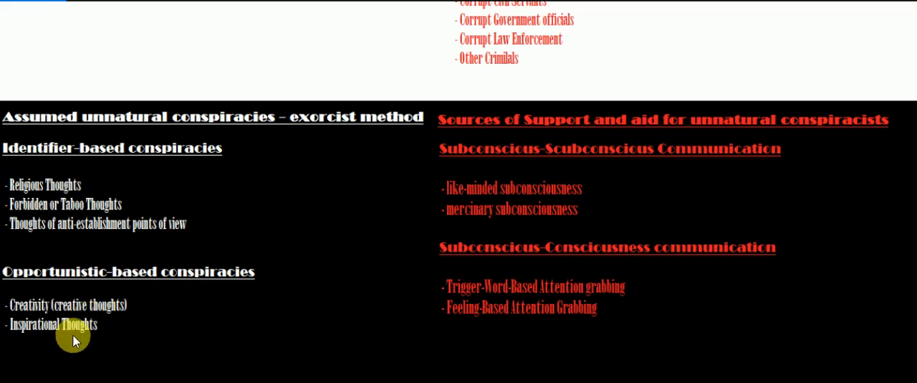
{"action": "mouse_move", "coordinate": [104, 312]}
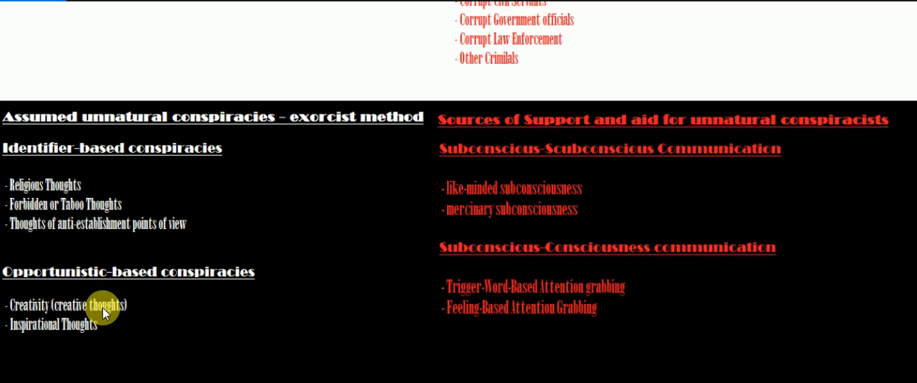
{"action": "mouse_move", "coordinate": [362, 246]}
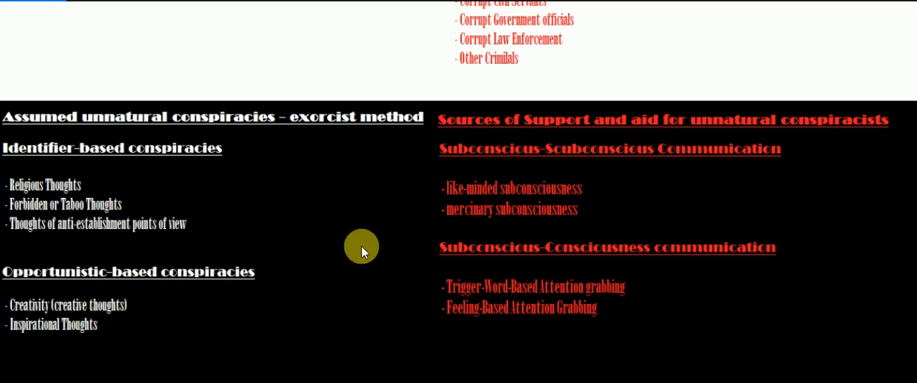
{"action": "mouse_move", "coordinate": [392, 205]}
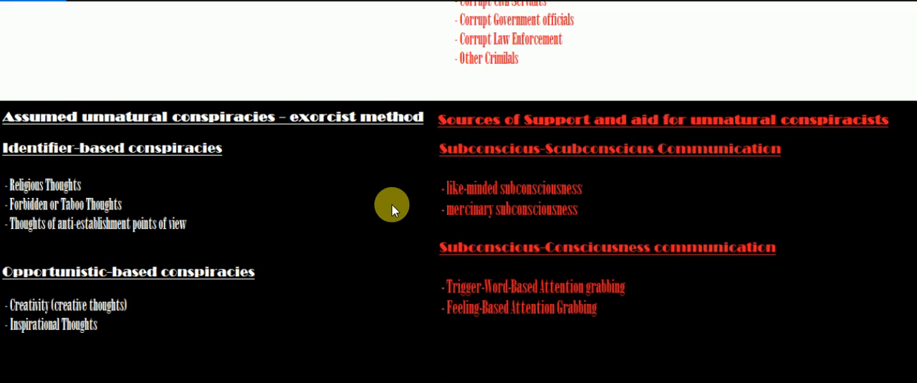
{"action": "mouse_move", "coordinate": [376, 215]}
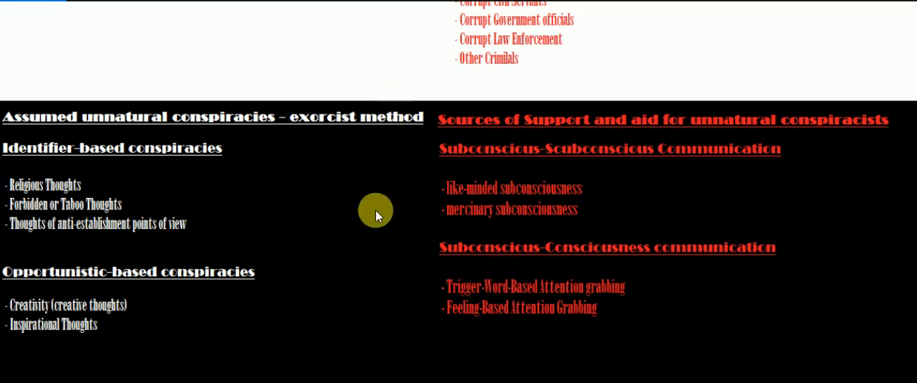
{"action": "mouse_move", "coordinate": [84, 310]}
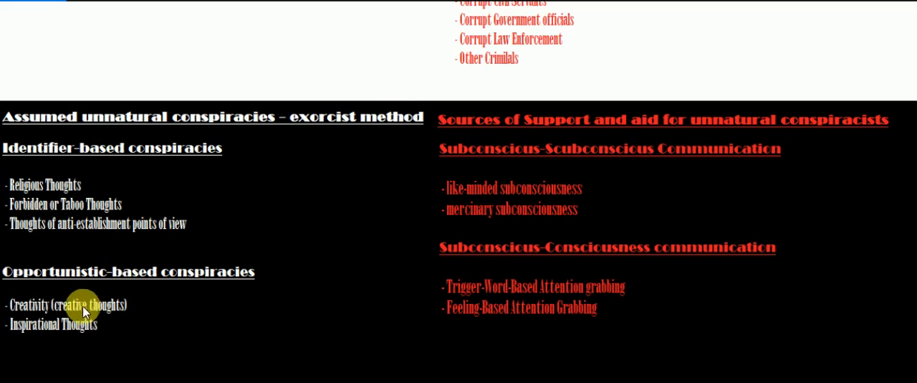
{"action": "mouse_move", "coordinate": [84, 151]}
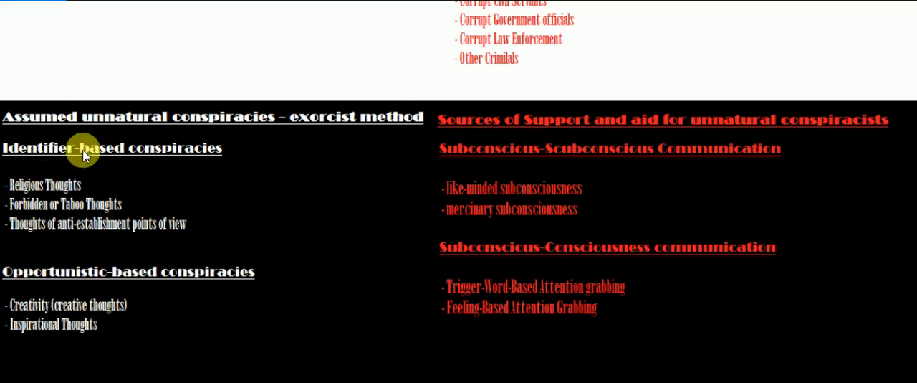
{"action": "mouse_move", "coordinate": [68, 190]}
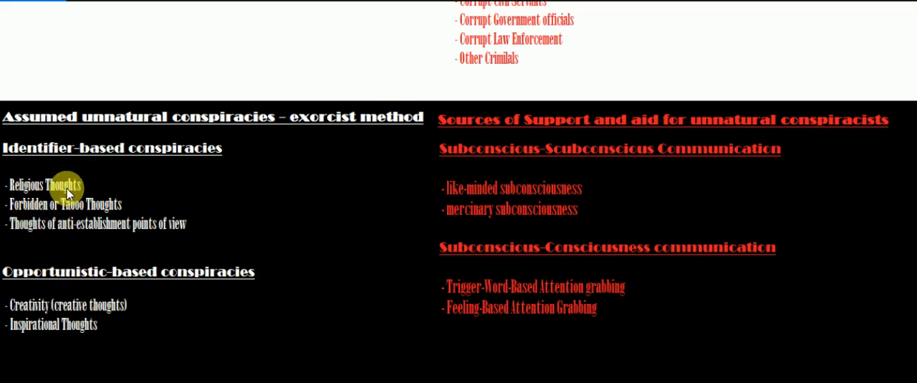
{"action": "mouse_move", "coordinate": [102, 333]}
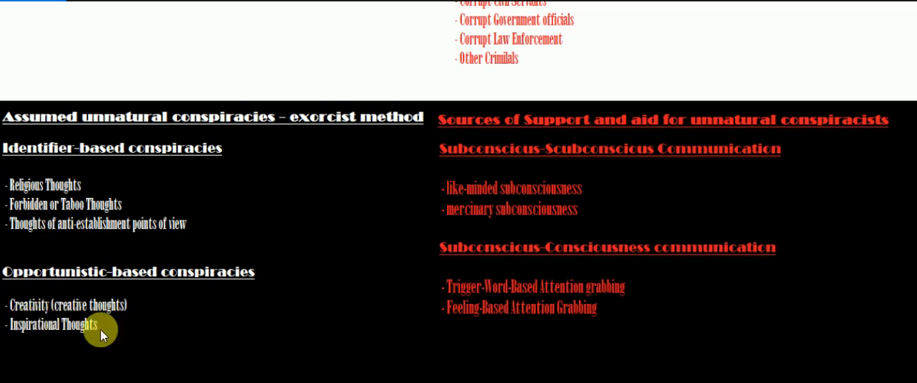
{"action": "mouse_move", "coordinate": [37, 259]}
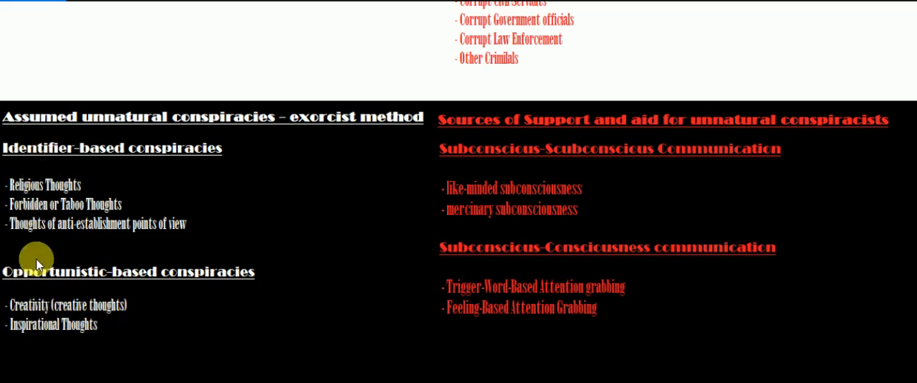
{"action": "mouse_move", "coordinate": [228, 177]}
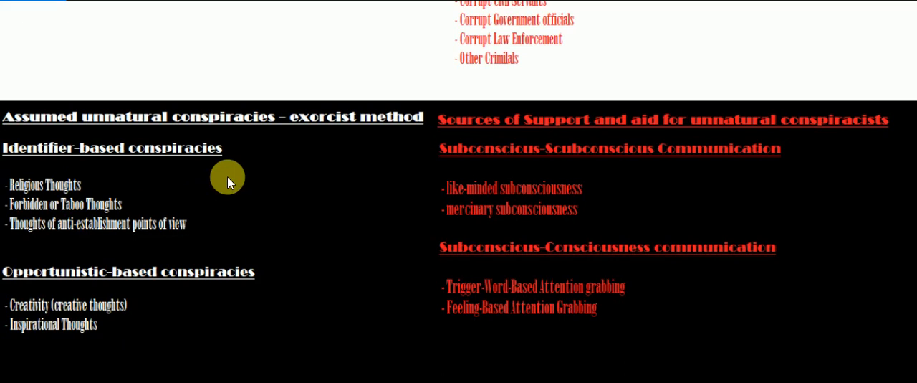
{"action": "mouse_move", "coordinate": [254, 165]}
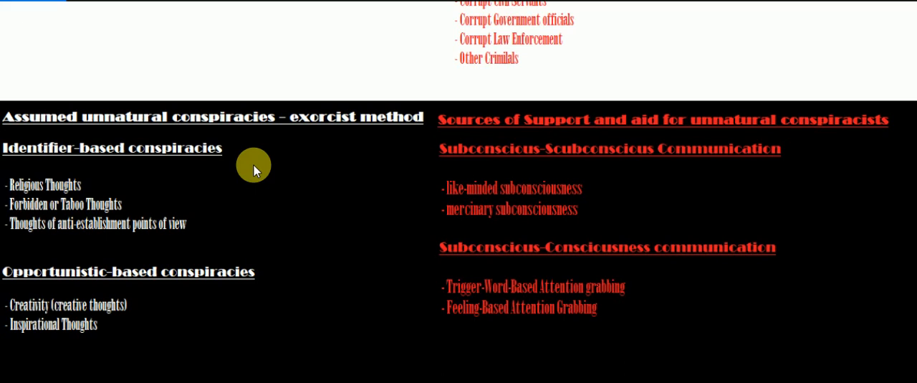
{"action": "mouse_move", "coordinate": [85, 320]}
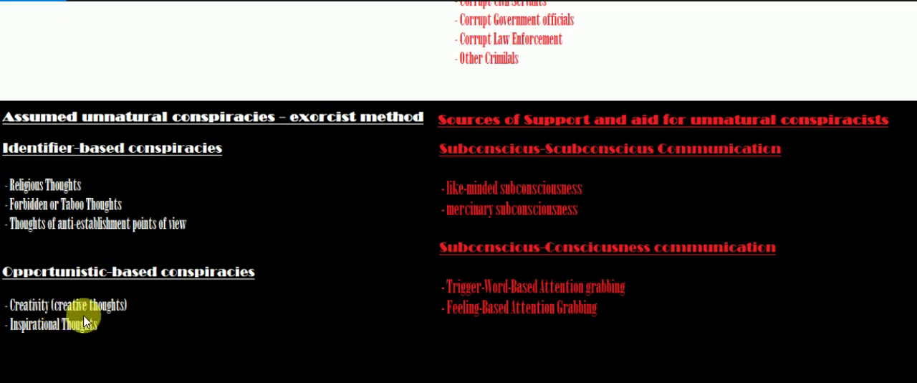
{"action": "mouse_move", "coordinate": [48, 278]}
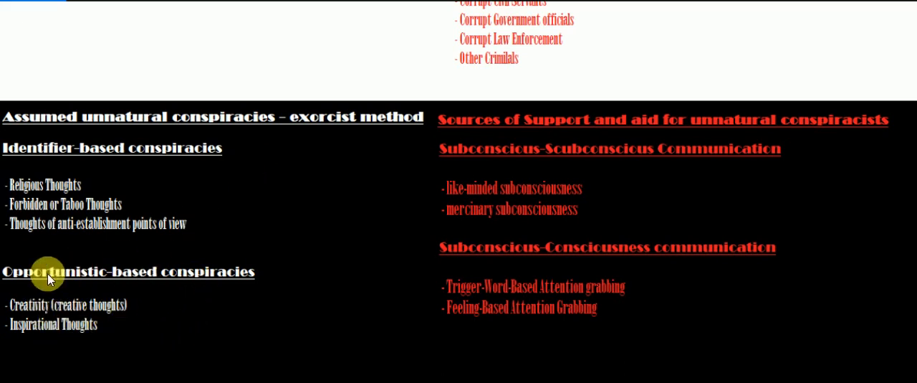
{"action": "mouse_move", "coordinate": [162, 315]}
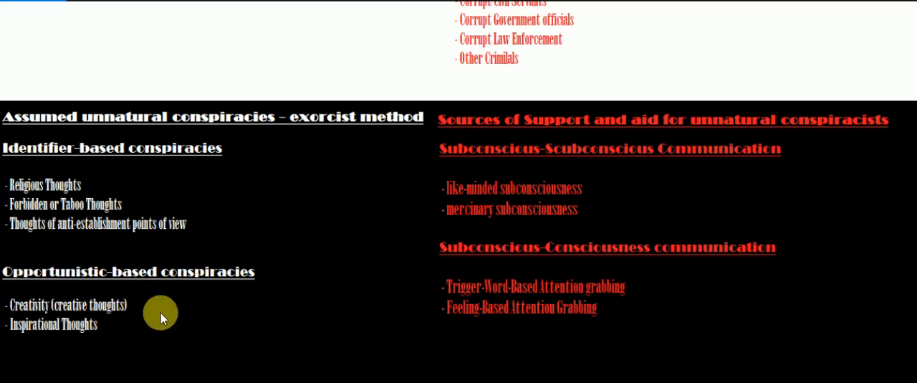
{"action": "mouse_move", "coordinate": [51, 211]}
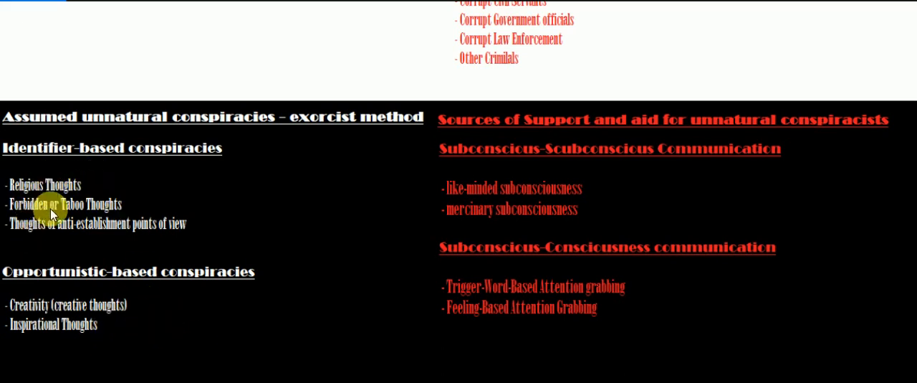
{"action": "mouse_move", "coordinate": [32, 185]}
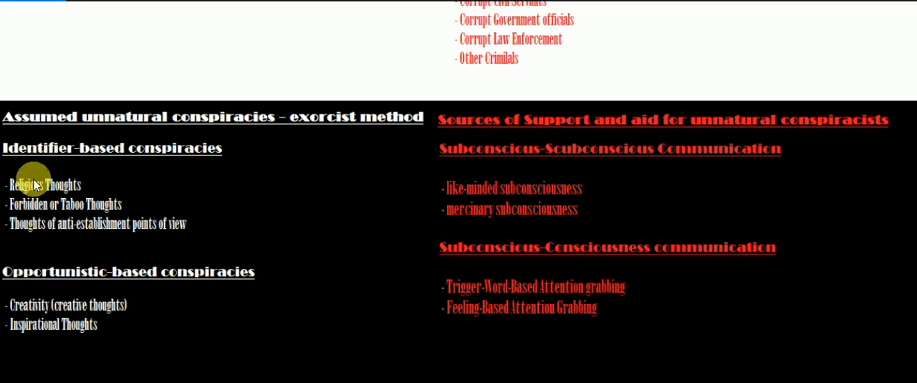
{"action": "mouse_move", "coordinate": [235, 194]}
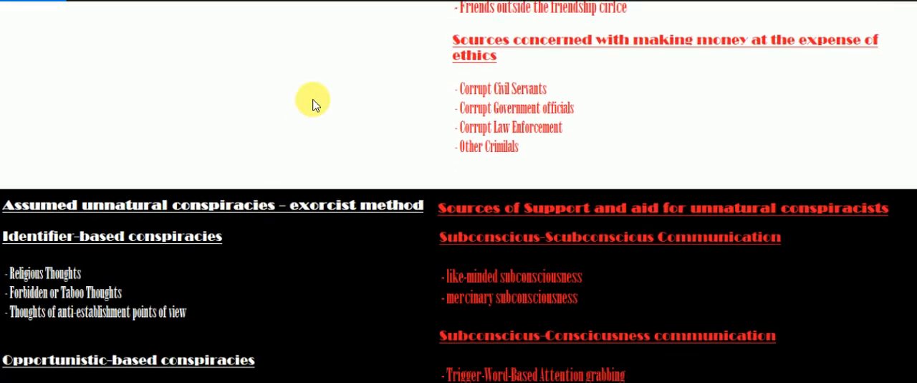
{"action": "scroll", "scroll_direction": "up", "scroll_amount": 3}
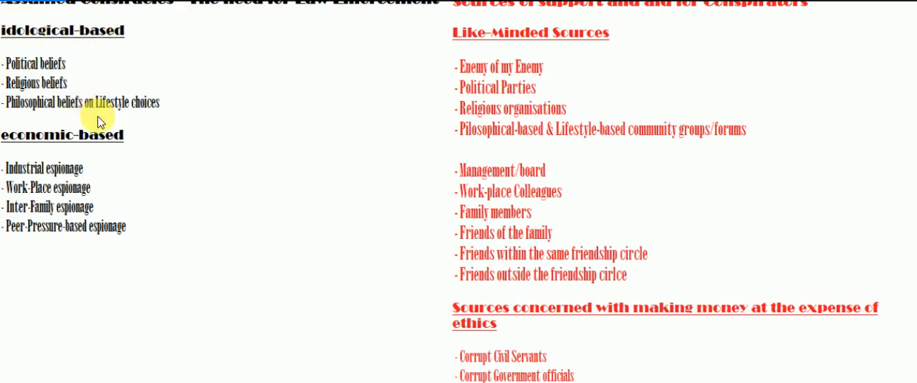
{"action": "mouse_move", "coordinate": [147, 129]}
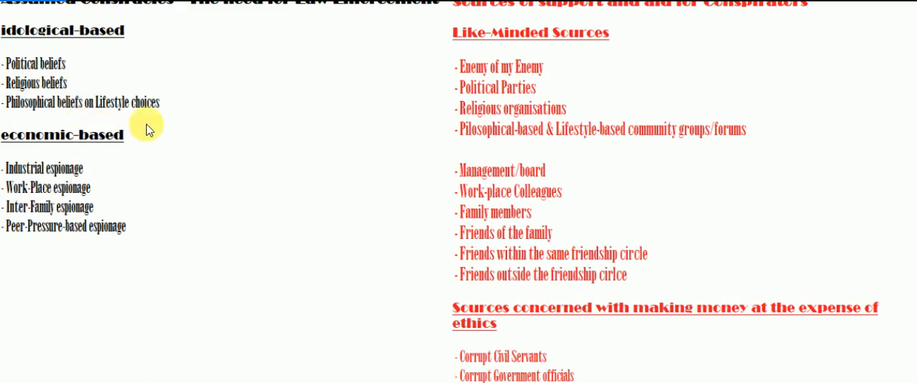
{"action": "scroll", "scroll_direction": "down", "scroll_amount": 3}
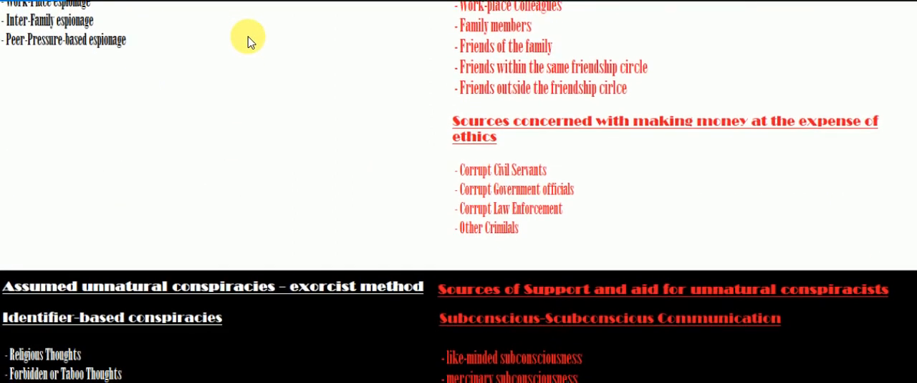
{"action": "scroll", "scroll_direction": "down", "scroll_amount": 3}
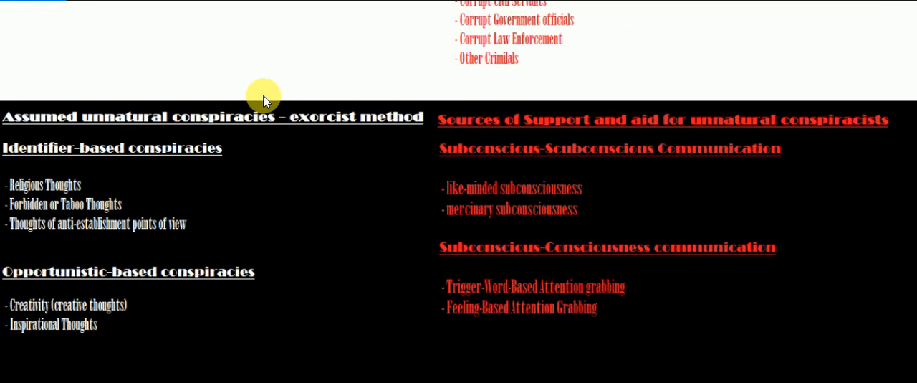
{"action": "mouse_move", "coordinate": [79, 327]}
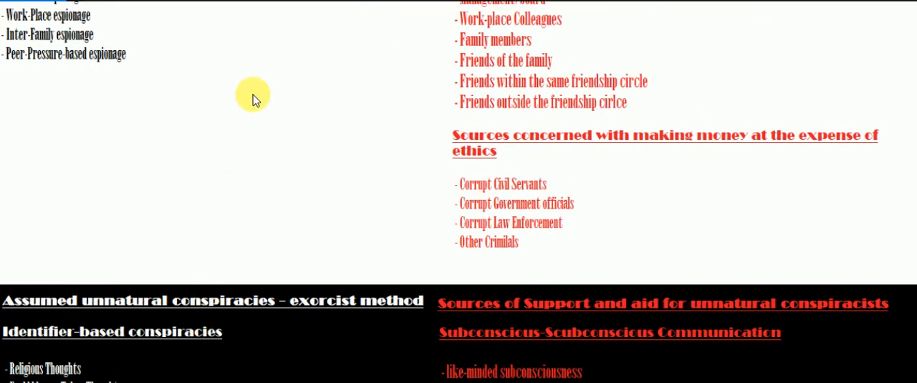
{"action": "scroll", "scroll_direction": "up", "scroll_amount": 3}
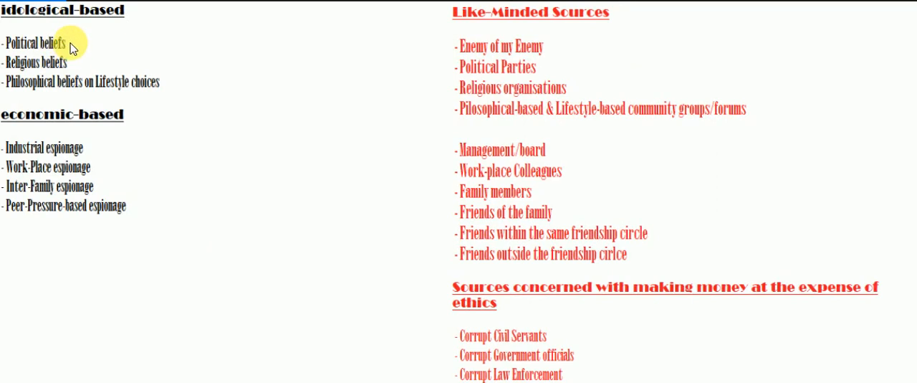
{"action": "mouse_move", "coordinate": [86, 45]}
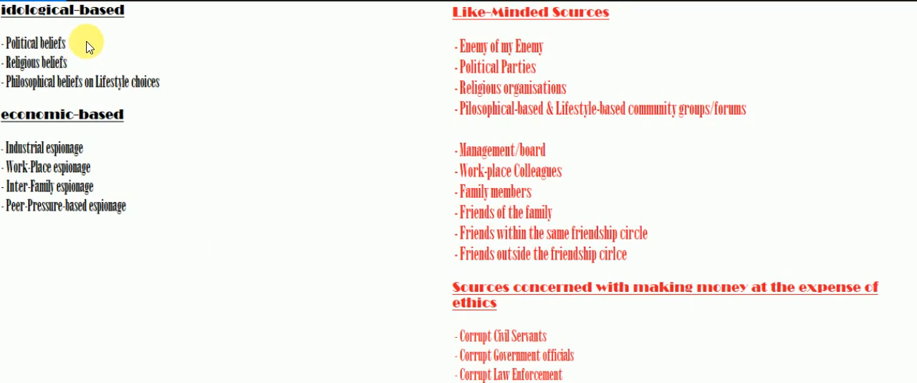
{"action": "mouse_move", "coordinate": [68, 71]}
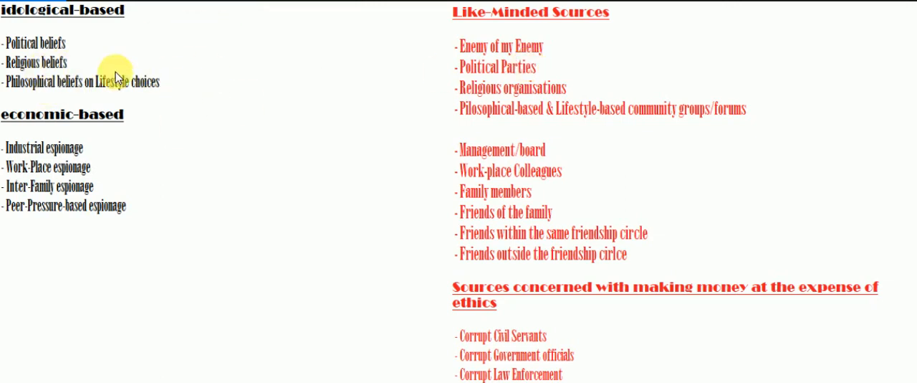
{"action": "mouse_move", "coordinate": [148, 41]}
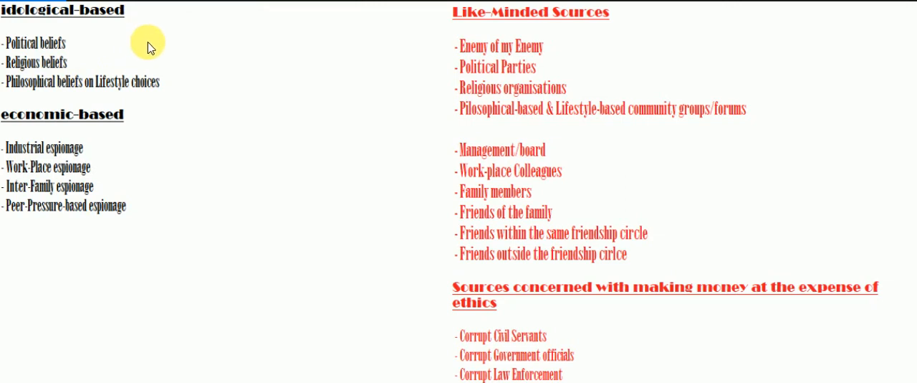
{"action": "mouse_move", "coordinate": [313, 88]}
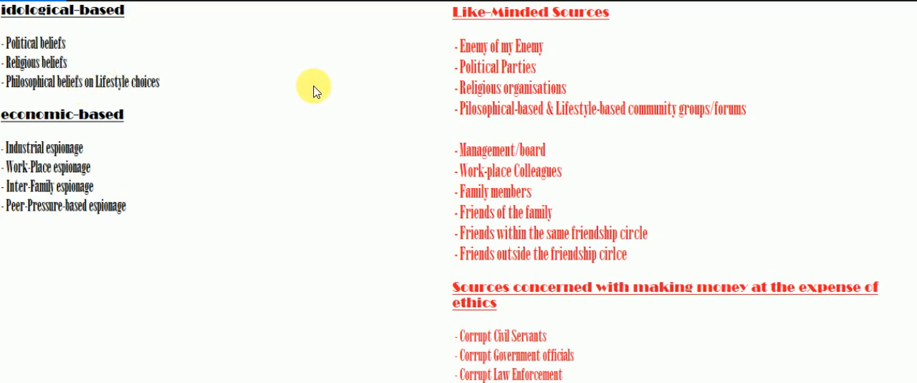
{"action": "mouse_move", "coordinate": [89, 196]}
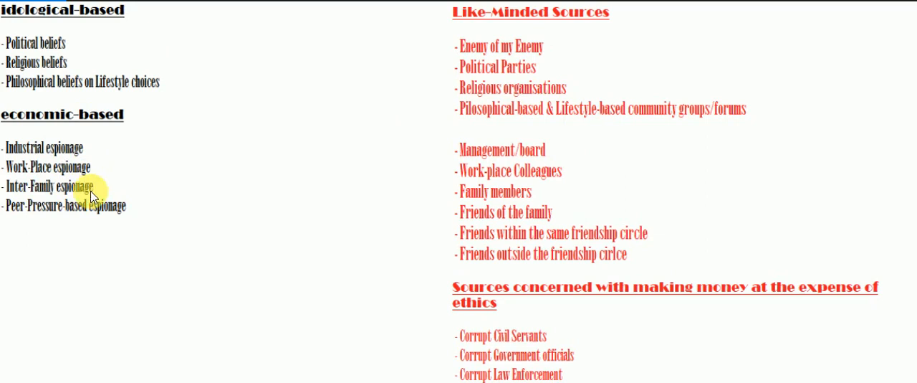
{"action": "mouse_move", "coordinate": [199, 201]}
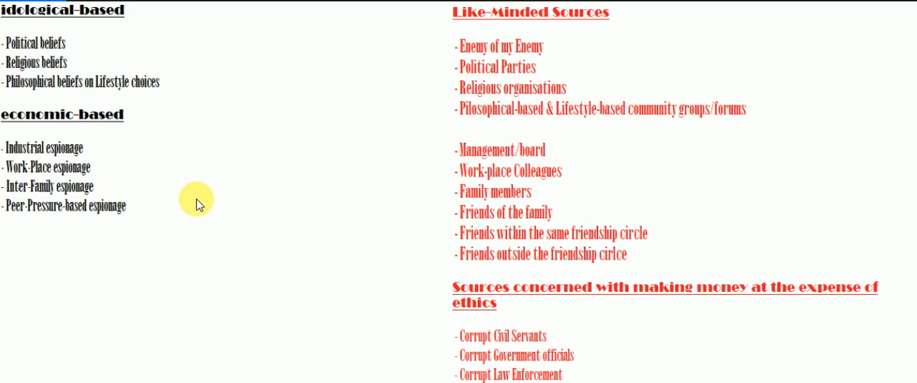
{"action": "mouse_move", "coordinate": [619, 131]}
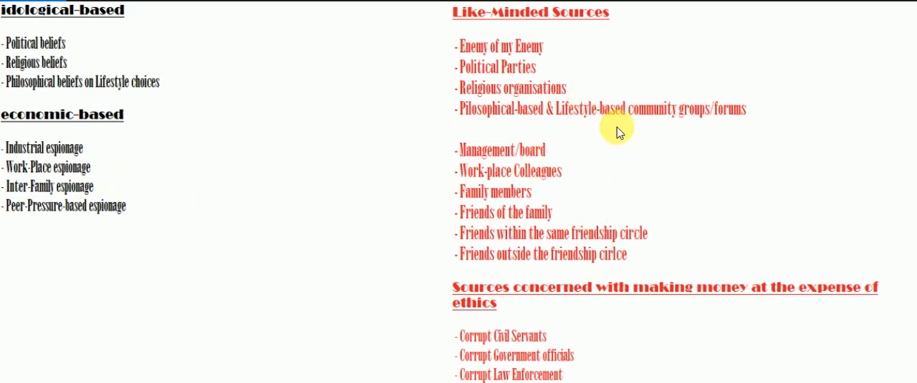
{"action": "scroll", "scroll_direction": "down", "scroll_amount": 3}
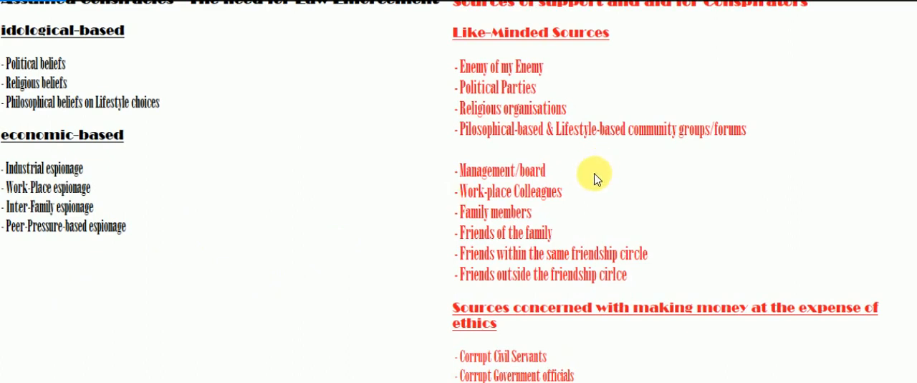
{"action": "scroll", "scroll_direction": "down", "scroll_amount": 3}
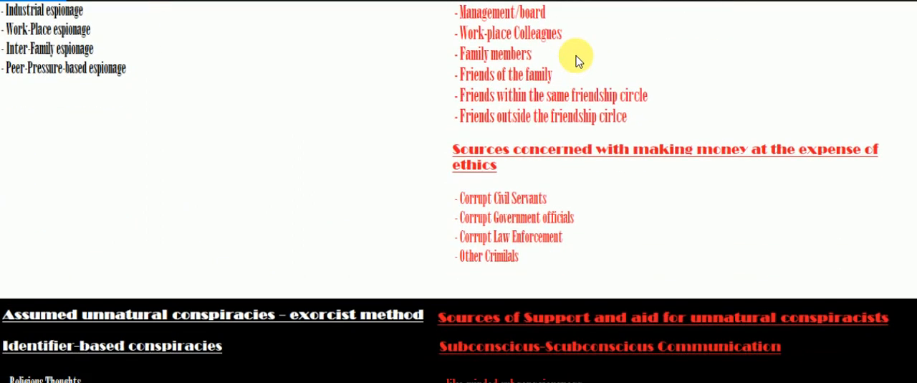
{"action": "scroll", "scroll_direction": "down", "scroll_amount": 3}
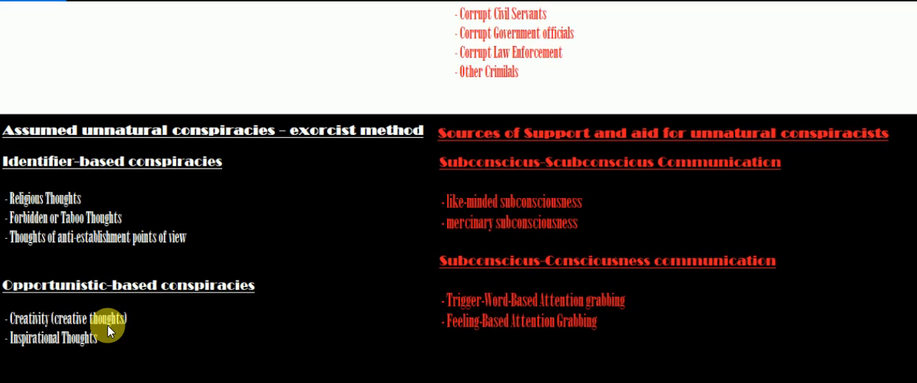
{"action": "mouse_move", "coordinate": [315, 235]}
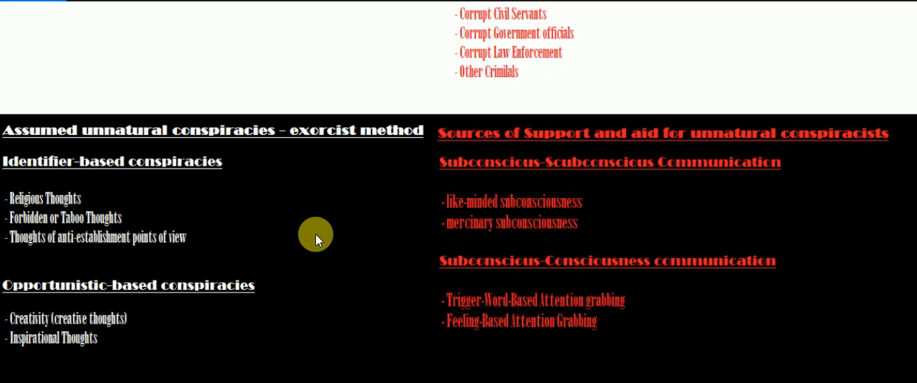
{"action": "mouse_move", "coordinate": [134, 286]}
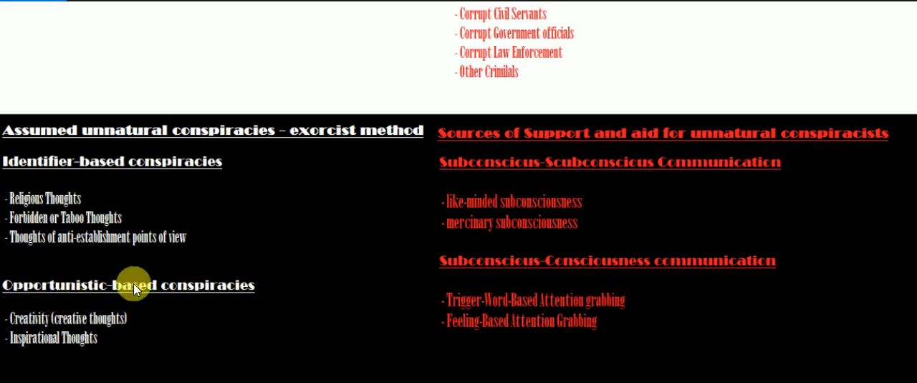
{"action": "mouse_move", "coordinate": [366, 213]}
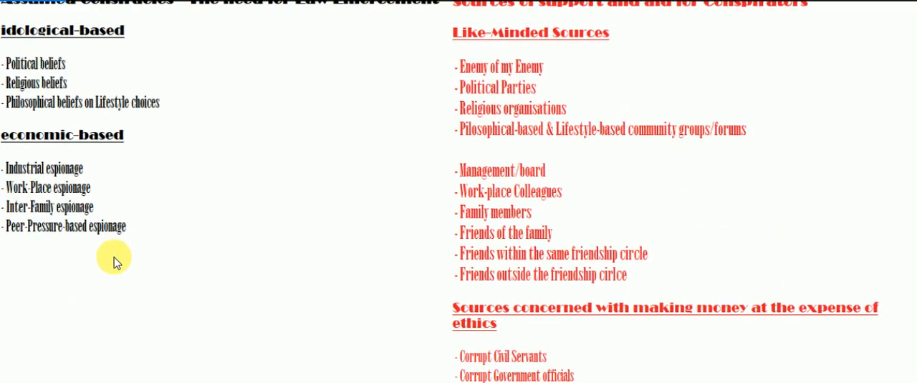
{"action": "mouse_move", "coordinate": [172, 66]}
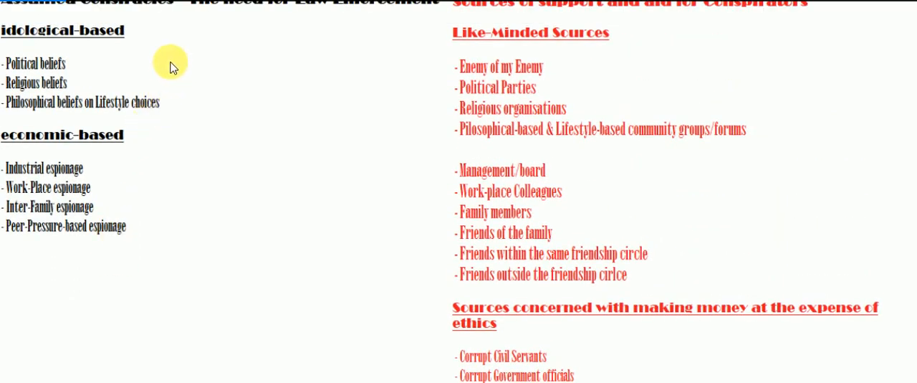
{"action": "mouse_move", "coordinate": [170, 115]}
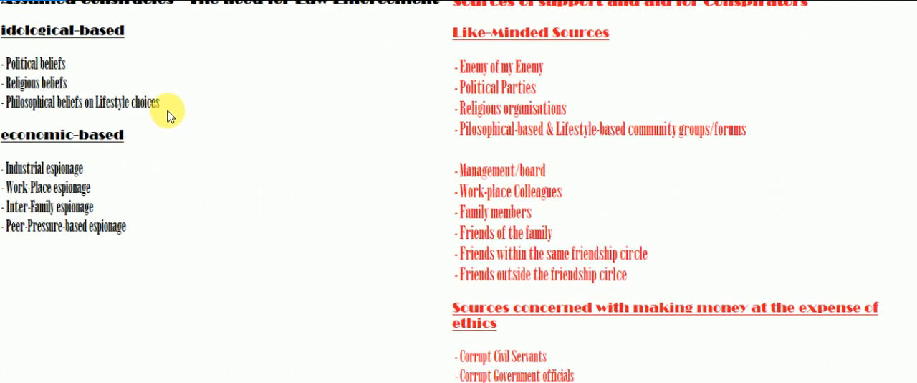
{"action": "scroll", "scroll_direction": "down", "scroll_amount": 3}
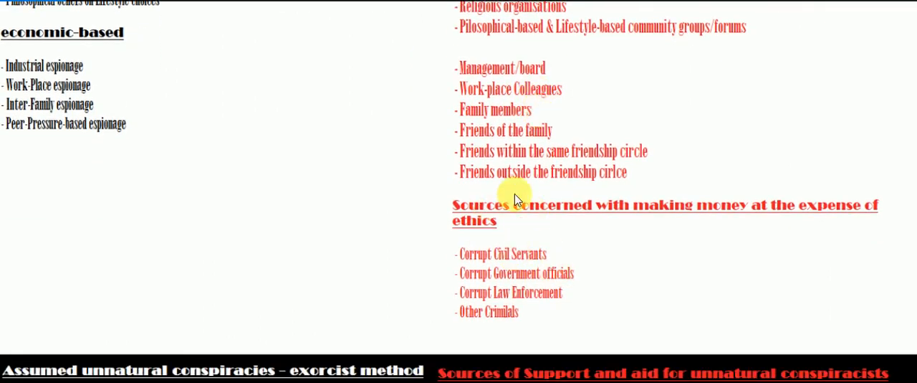
{"action": "scroll", "scroll_direction": "down", "scroll_amount": 3}
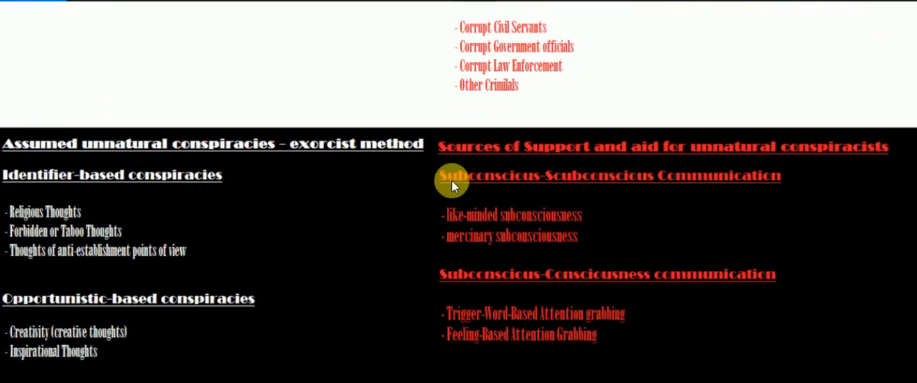
{"action": "scroll", "scroll_direction": "down", "scroll_amount": 3}
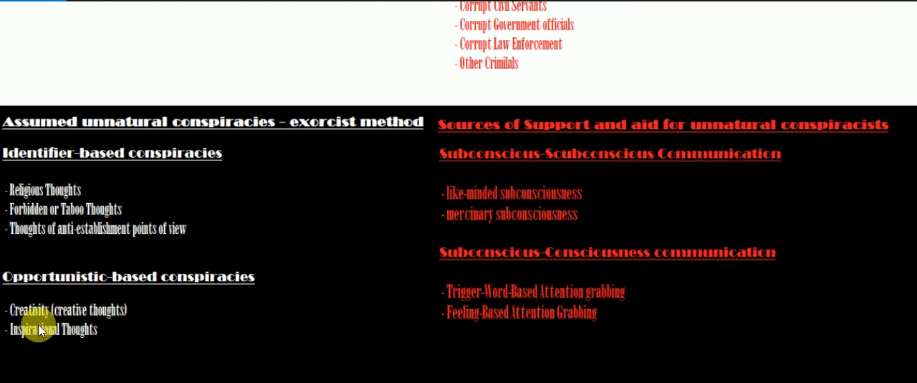
{"action": "mouse_move", "coordinate": [544, 199]}
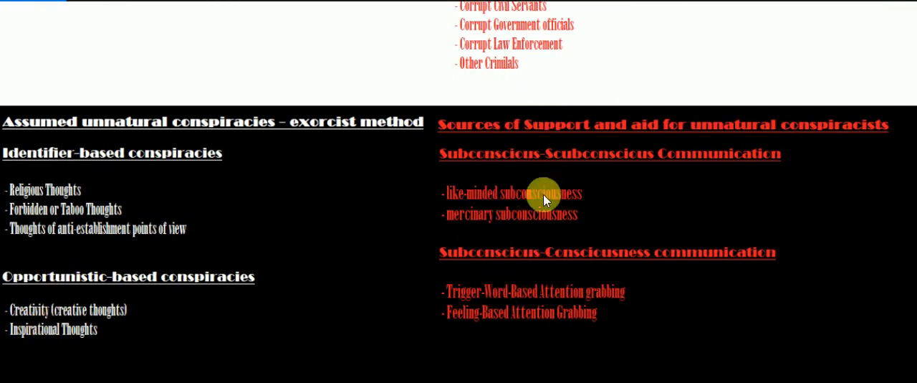
{"action": "mouse_move", "coordinate": [474, 162]}
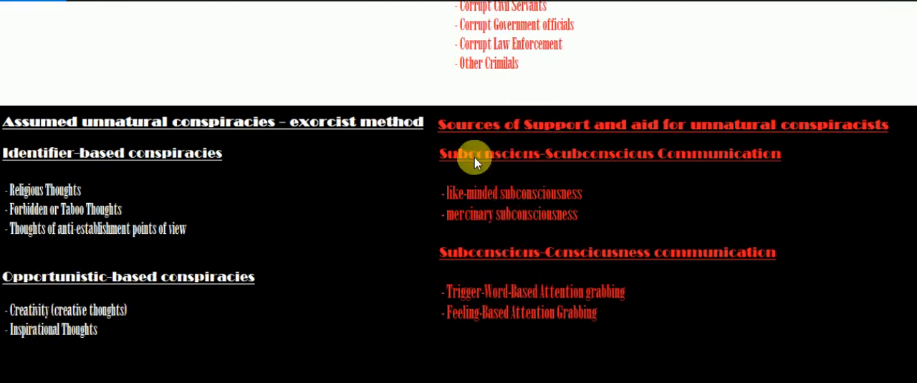
{"action": "mouse_move", "coordinate": [103, 289]}
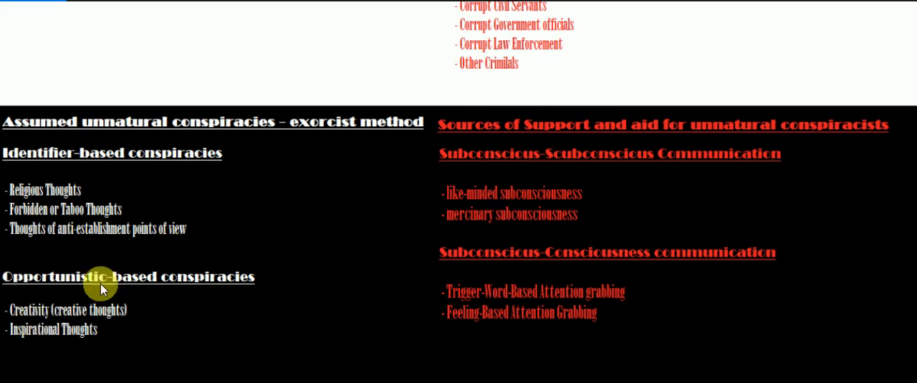
{"action": "mouse_move", "coordinate": [458, 202]}
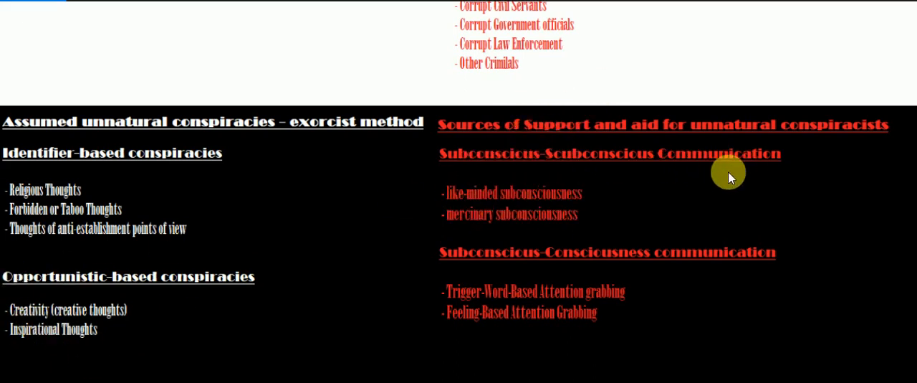
{"action": "mouse_move", "coordinate": [650, 279]}
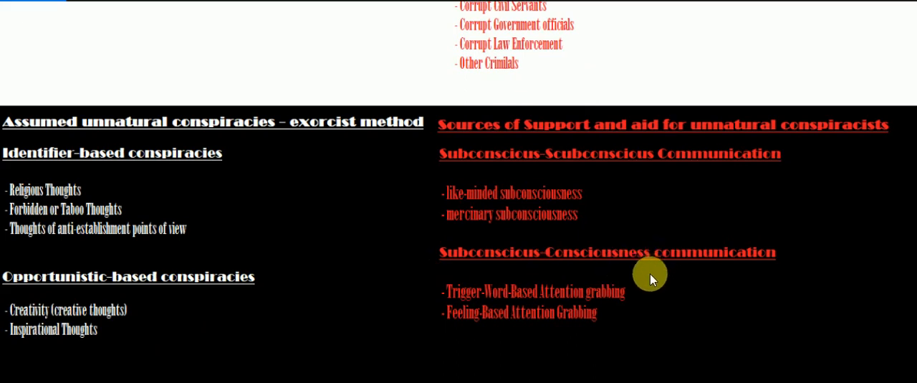
{"action": "mouse_move", "coordinate": [539, 111]}
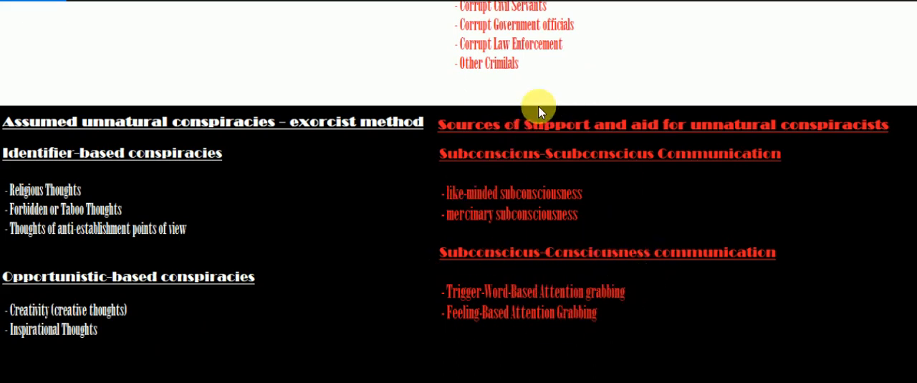
{"action": "mouse_move", "coordinate": [483, 225]}
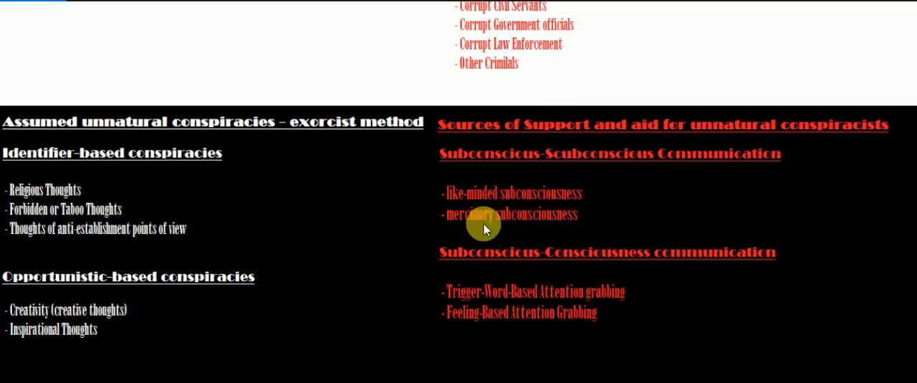
{"action": "mouse_move", "coordinate": [617, 263]}
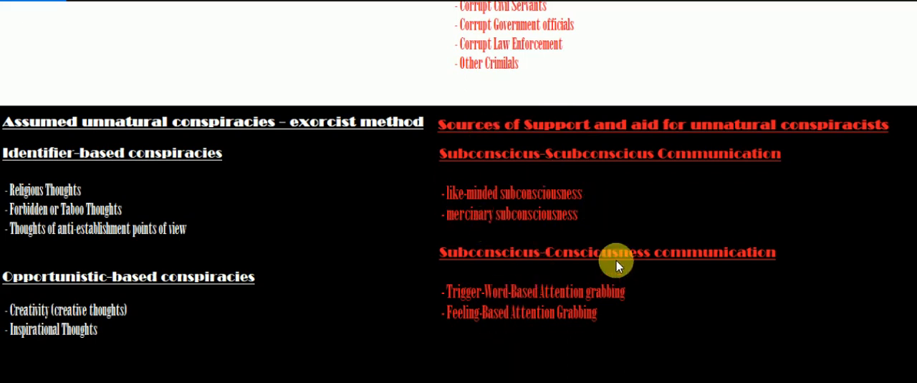
{"action": "mouse_move", "coordinate": [594, 331]}
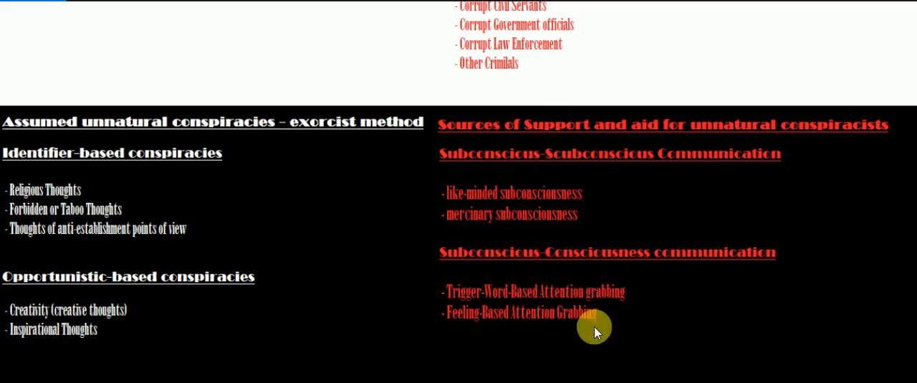
{"action": "mouse_move", "coordinate": [444, 258]}
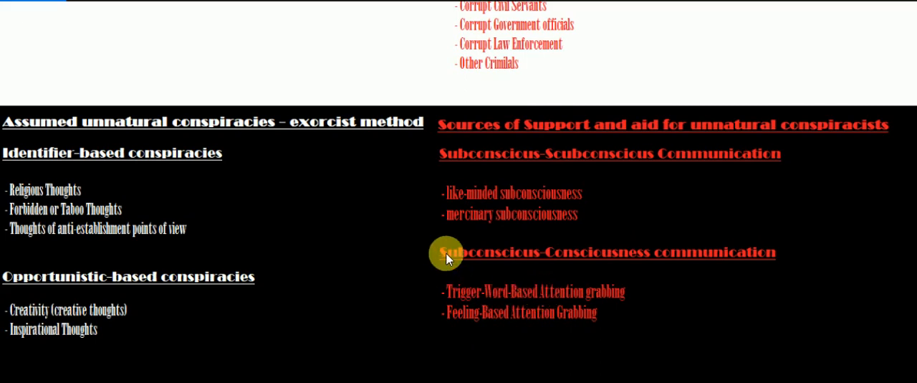
{"action": "mouse_move", "coordinate": [450, 259]}
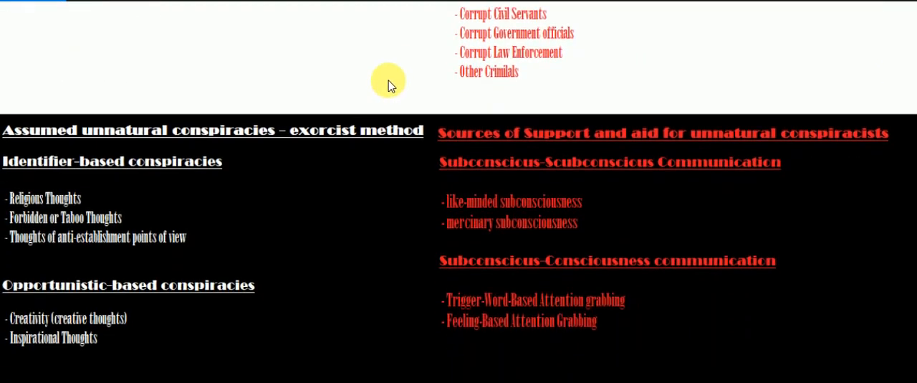
{"action": "mouse_move", "coordinate": [282, 106]}
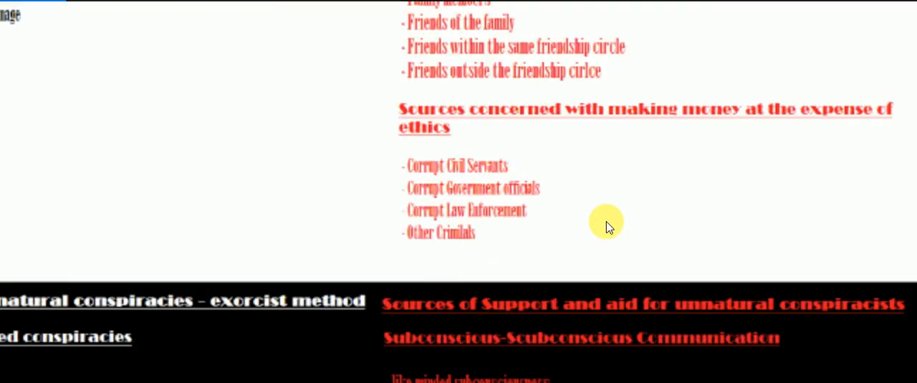
{"action": "mouse_move", "coordinate": [270, 202]}
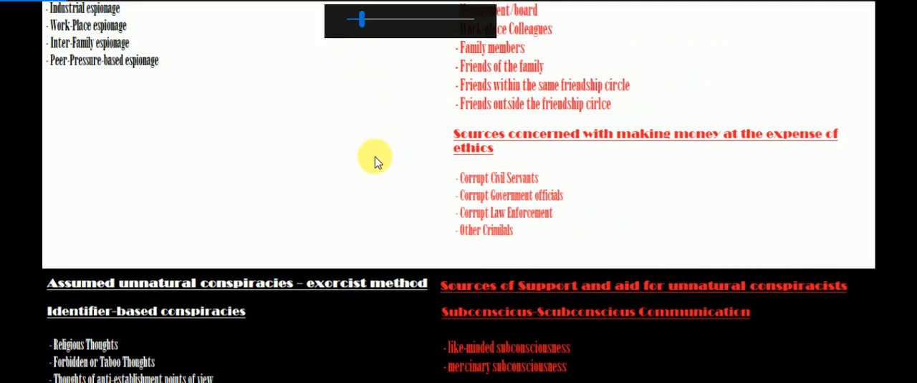
{"action": "scroll", "scroll_direction": "up", "scroll_amount": 3}
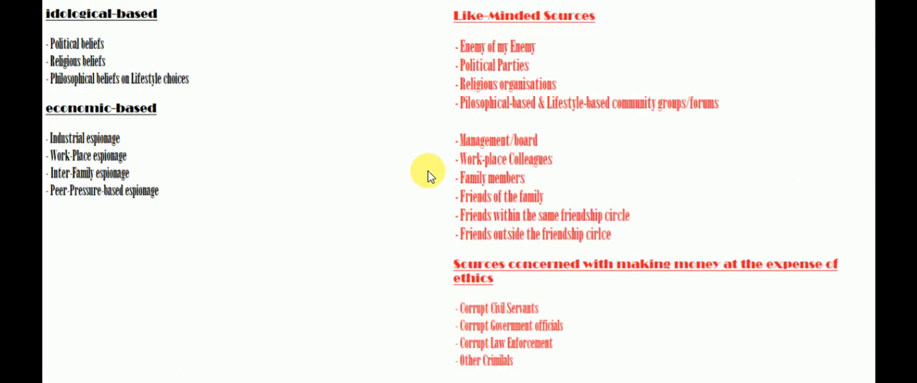